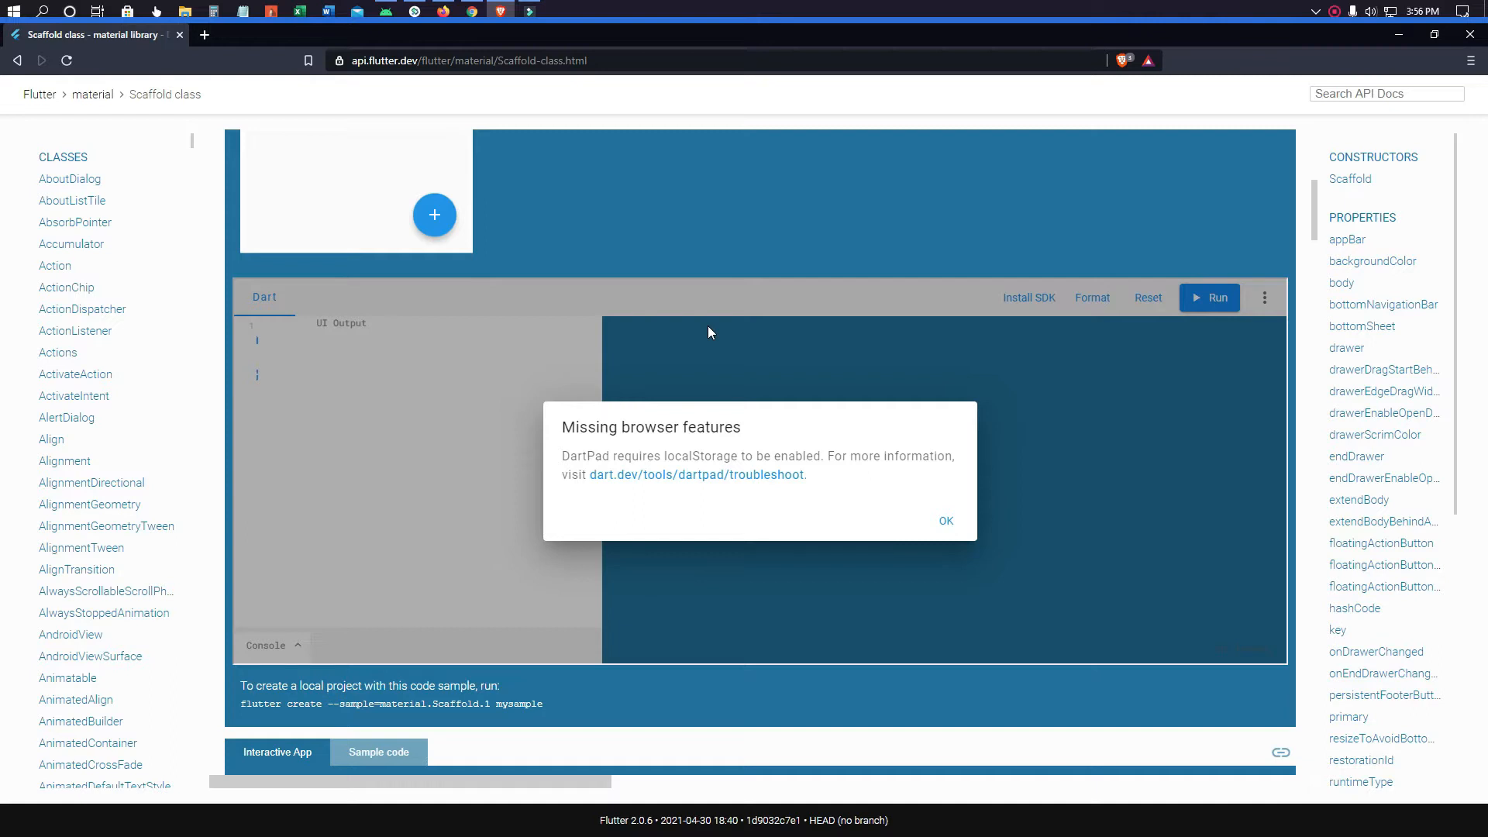
# - Check and dismiss Brave's Shields panel, then view Chrome's Scaffold page still warning about localStorage
pyautogui.click(1124, 60)
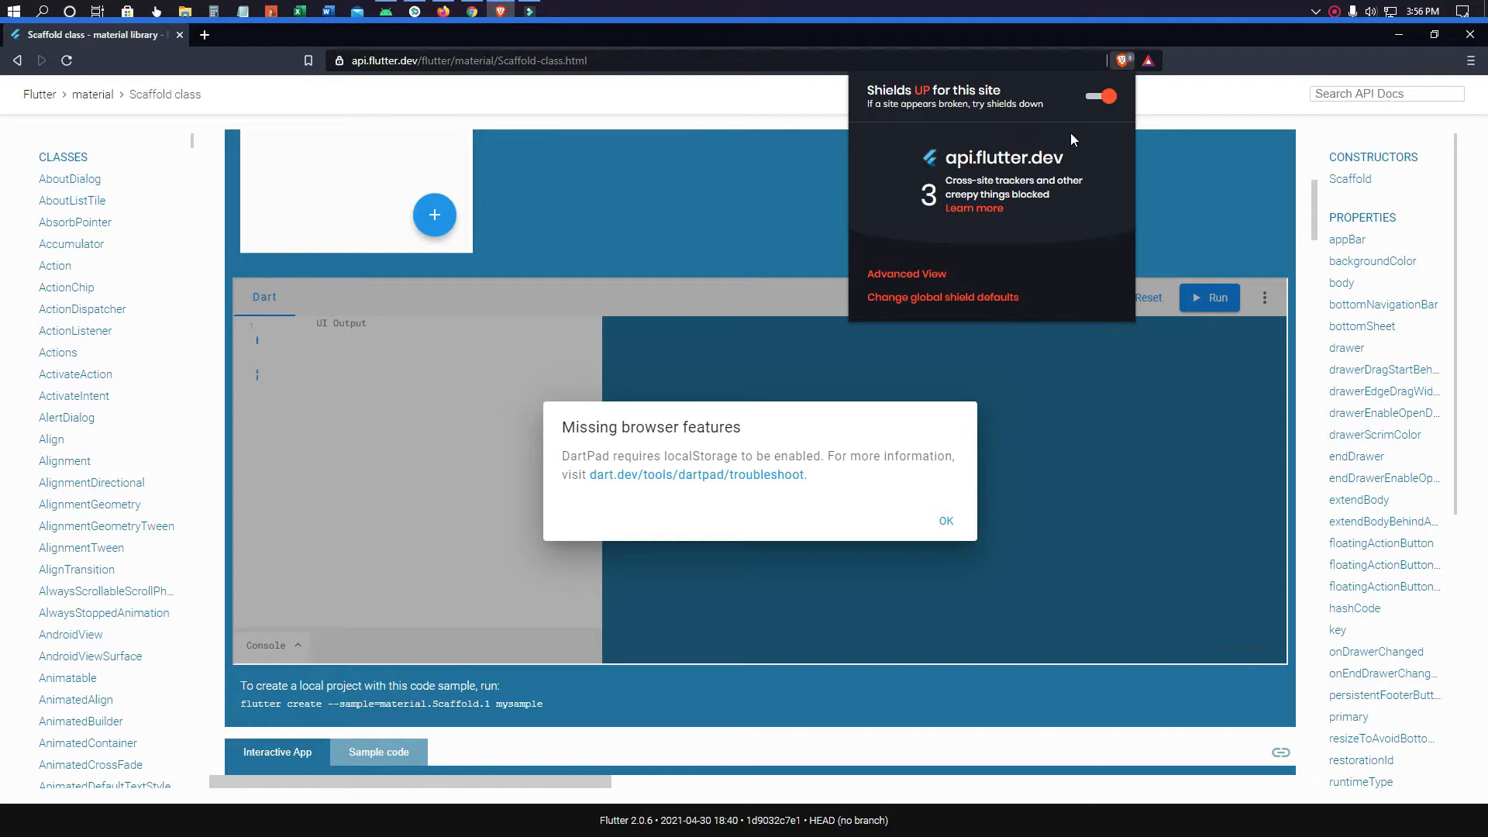
pyautogui.click(501, 145)
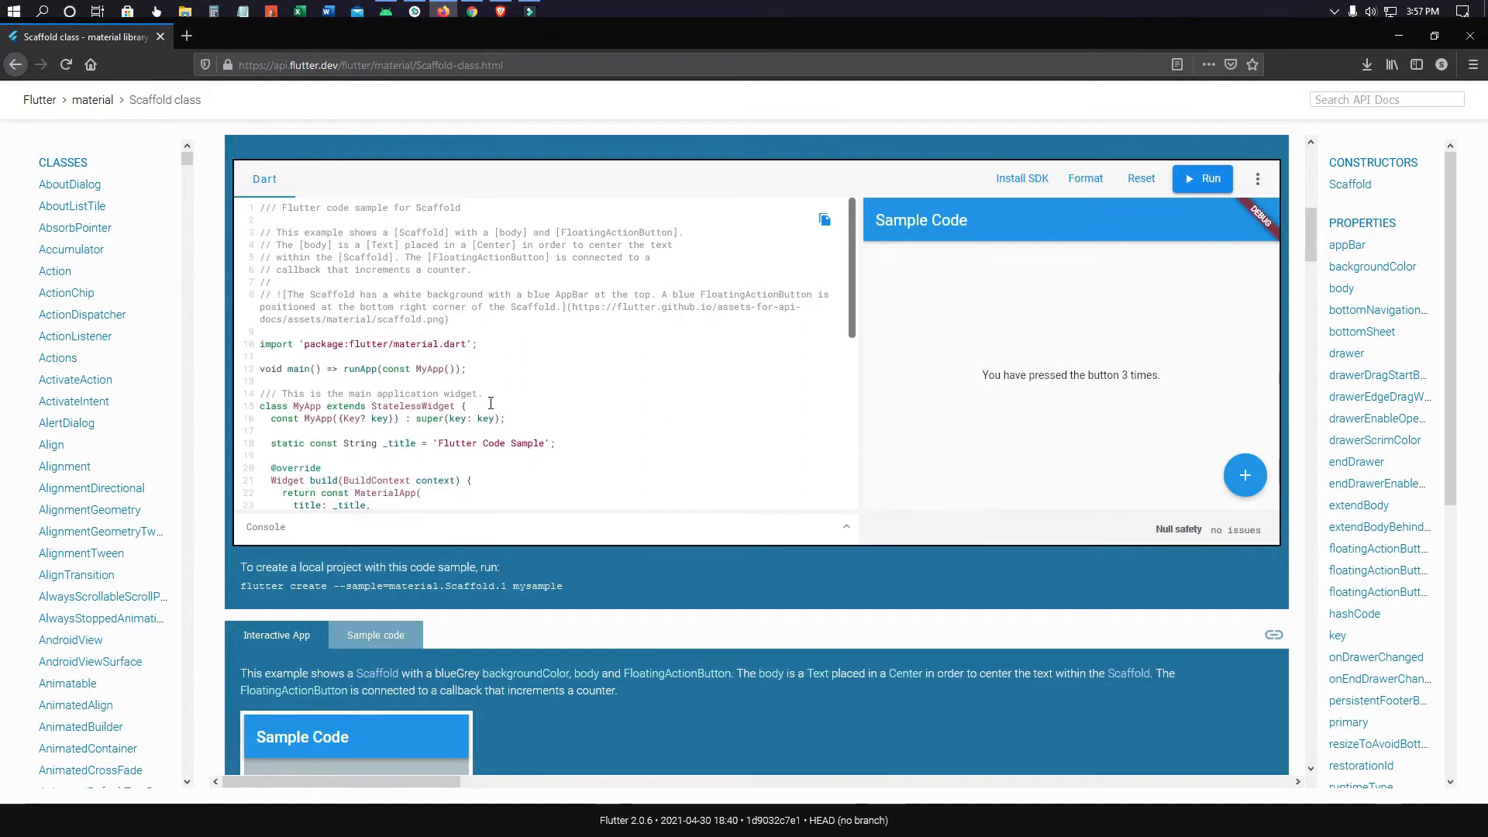
pyautogui.scroll(-3)
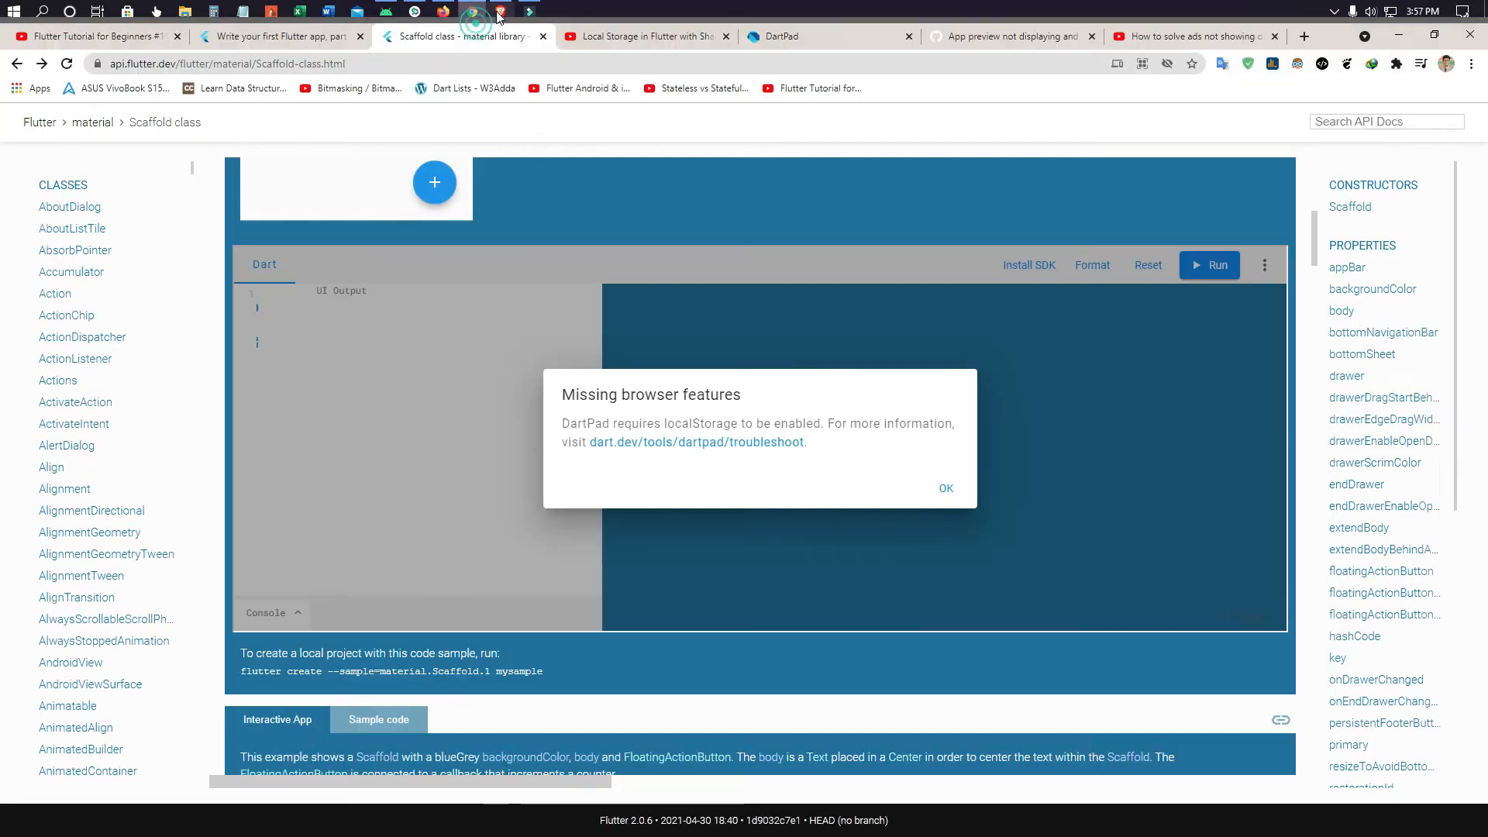
pyautogui.moveTo(471, 10)
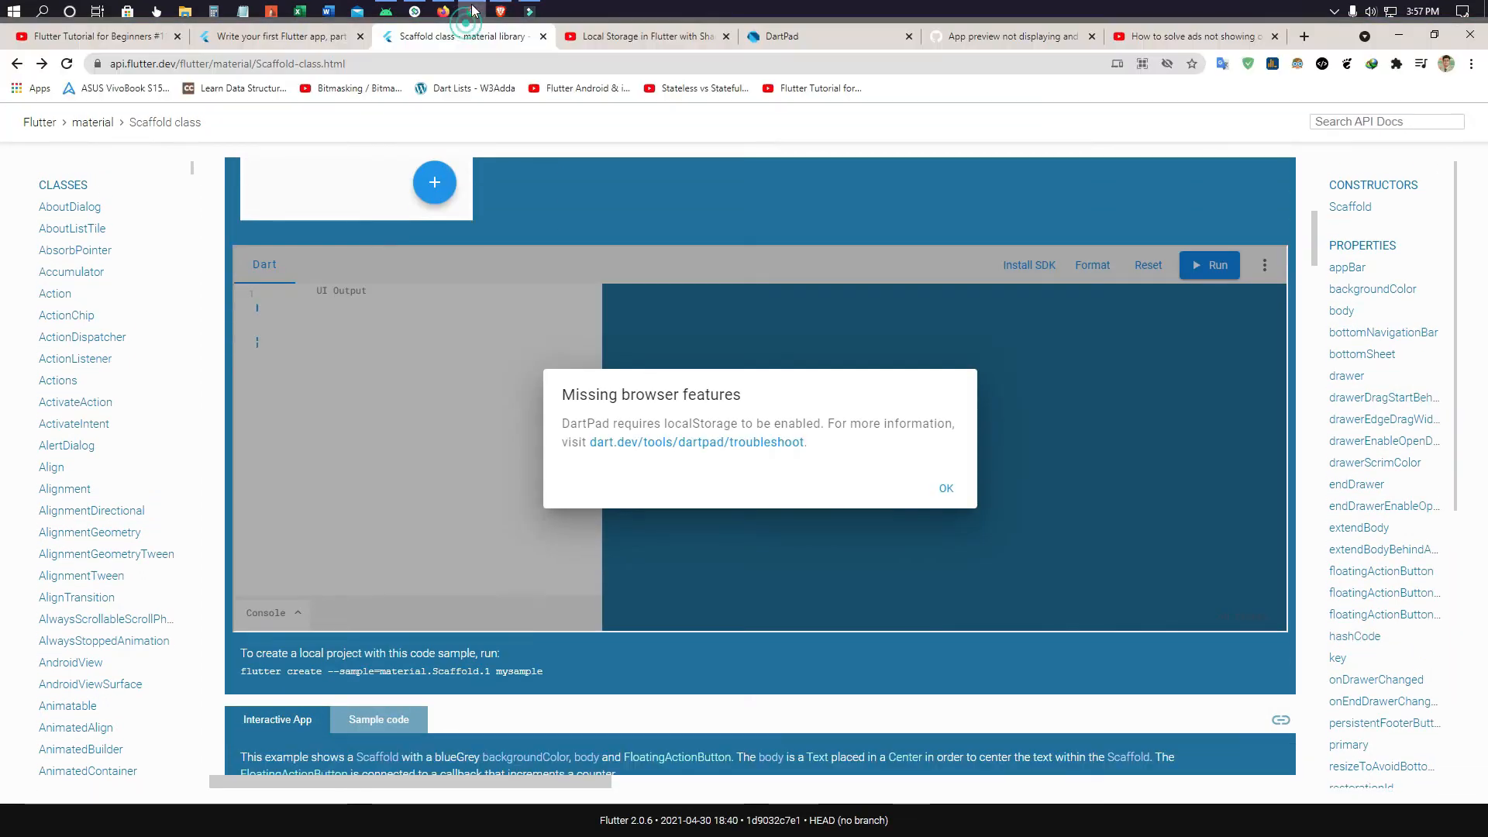
pyautogui.moveTo(574, 348)
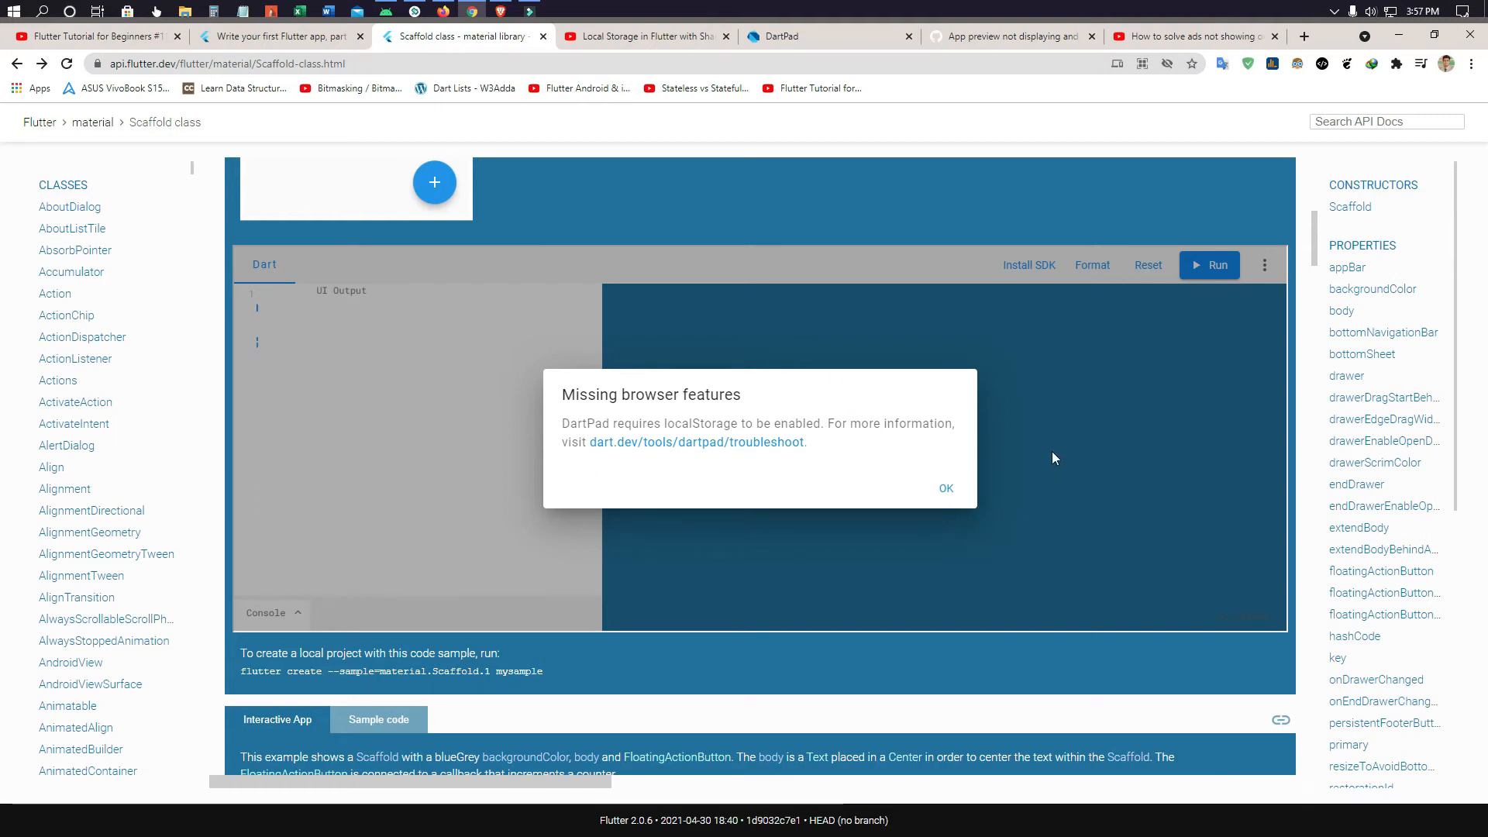
pyautogui.moveTo(1015, 120)
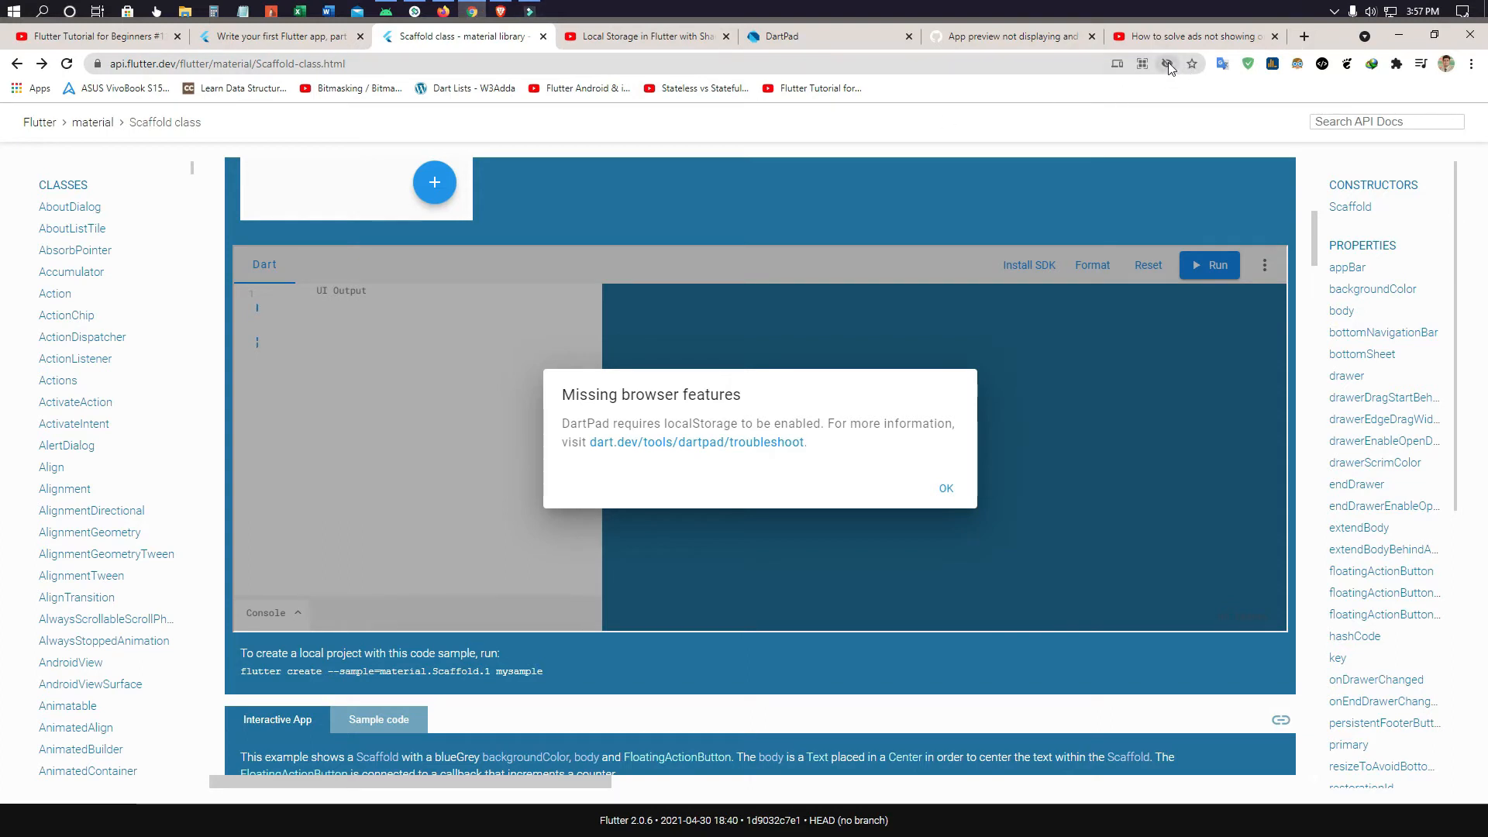
# - View Chrome's blocked-cookies notice listing 11 third-party cookies for the docs site
pyautogui.click(1167, 64)
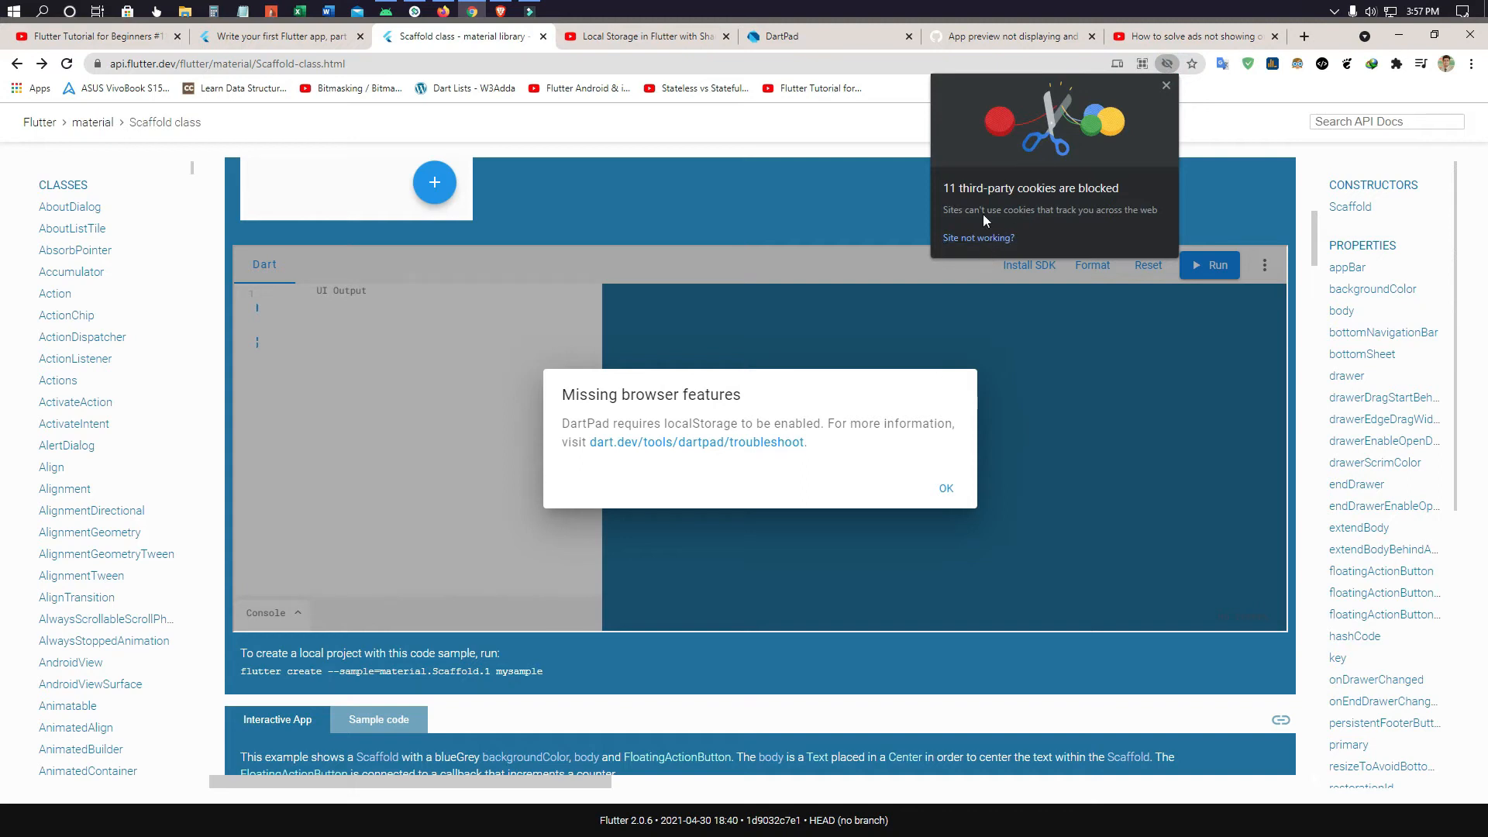
pyautogui.moveTo(1029, 198)
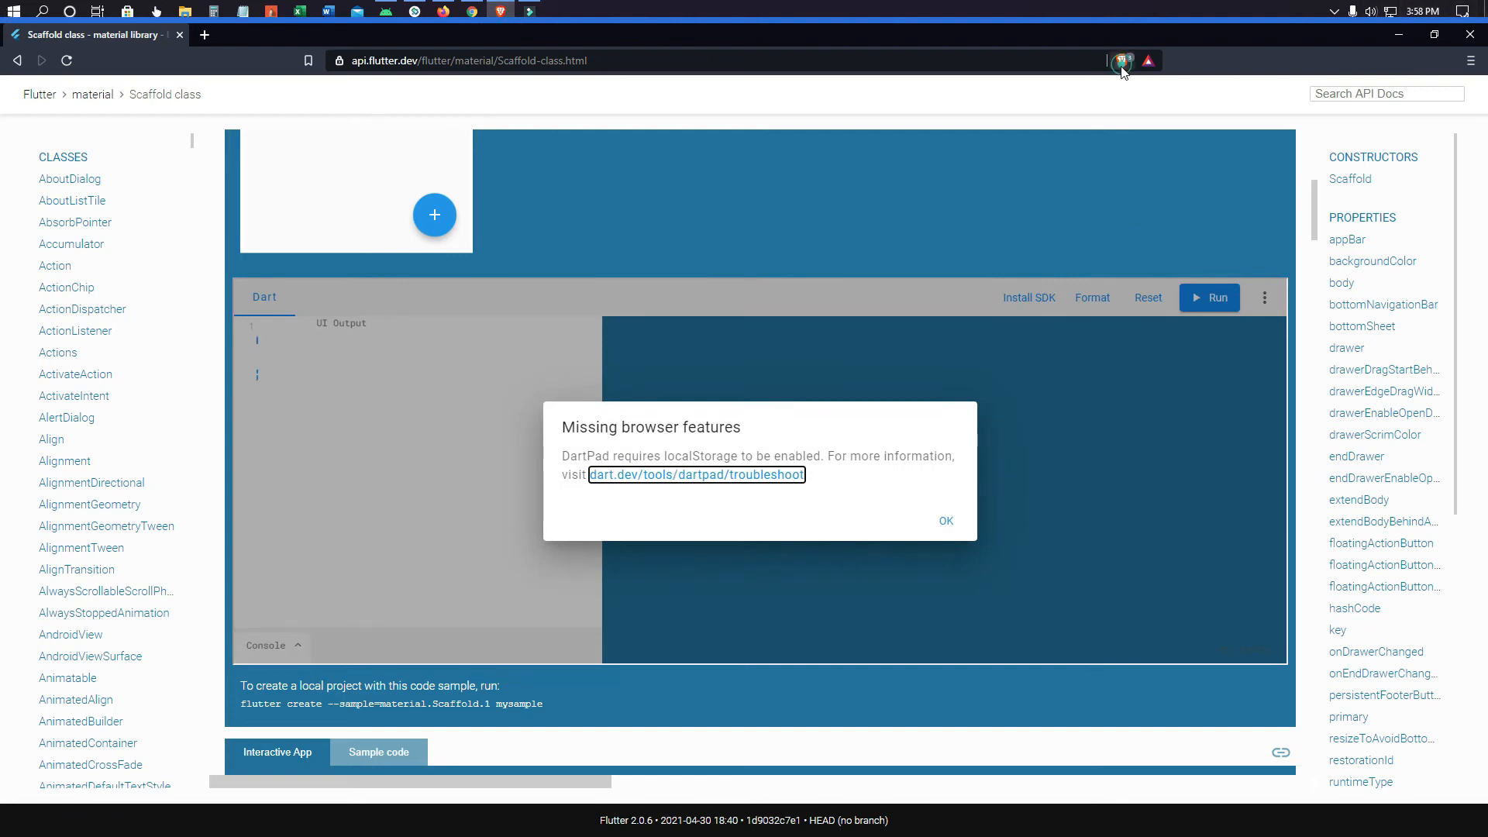
# - Turn Brave Shields off for api.flutter.dev so DartPad's Scaffold sample loads without the warning
pyautogui.click(1120, 60)
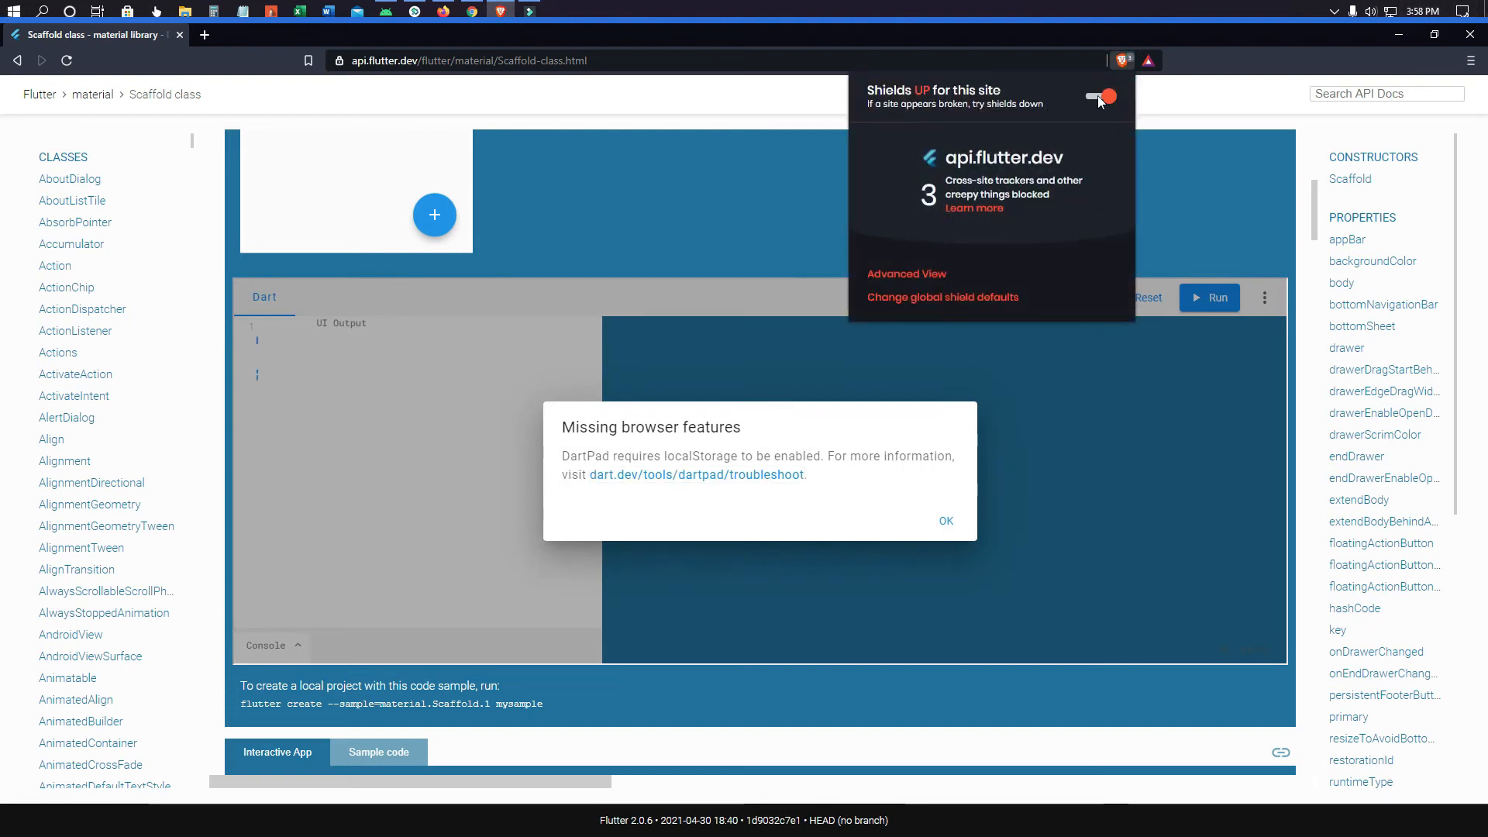
pyautogui.click(1100, 96)
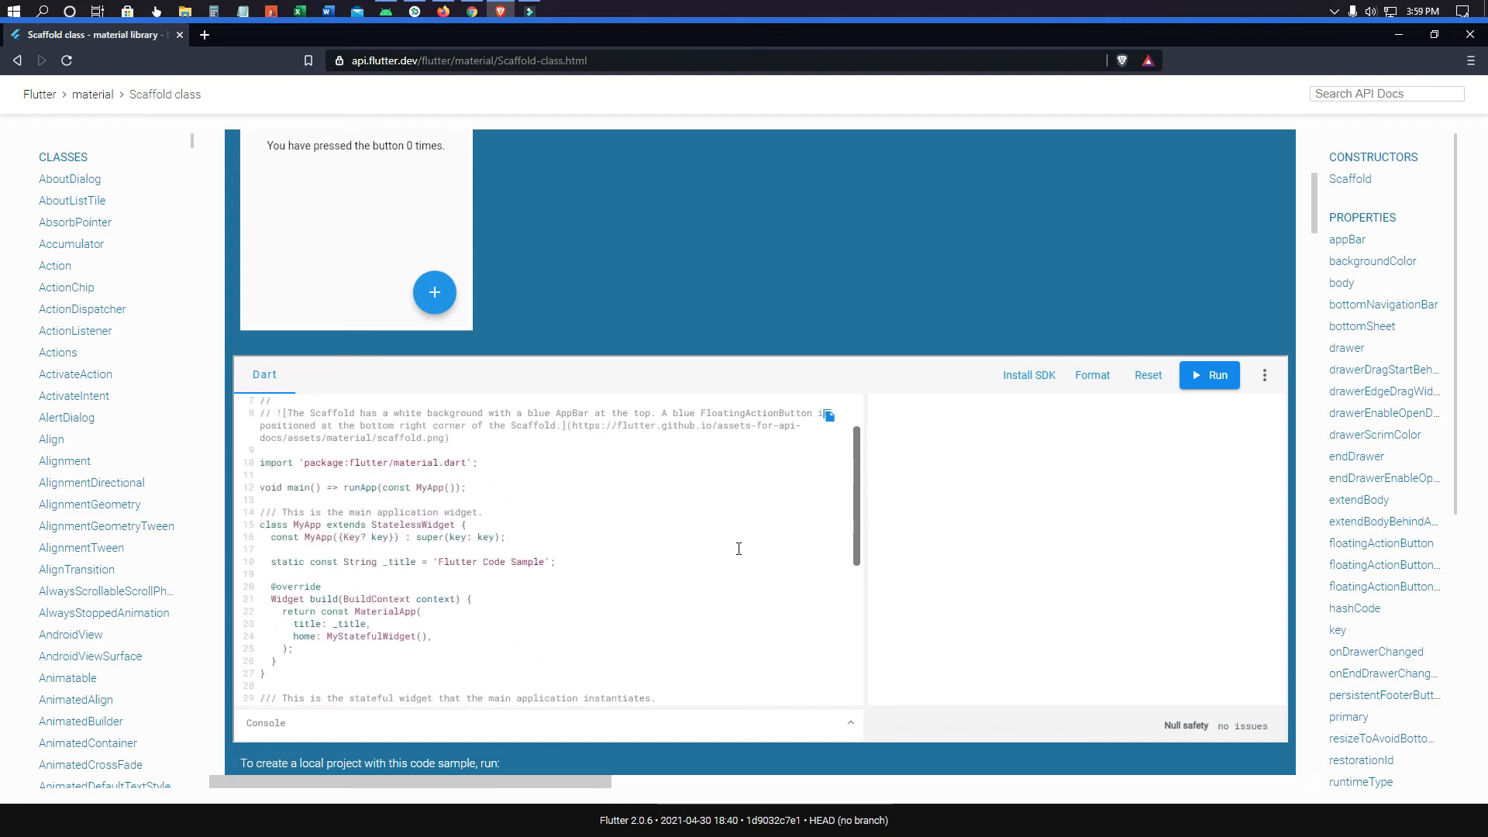
pyautogui.scroll(-3)
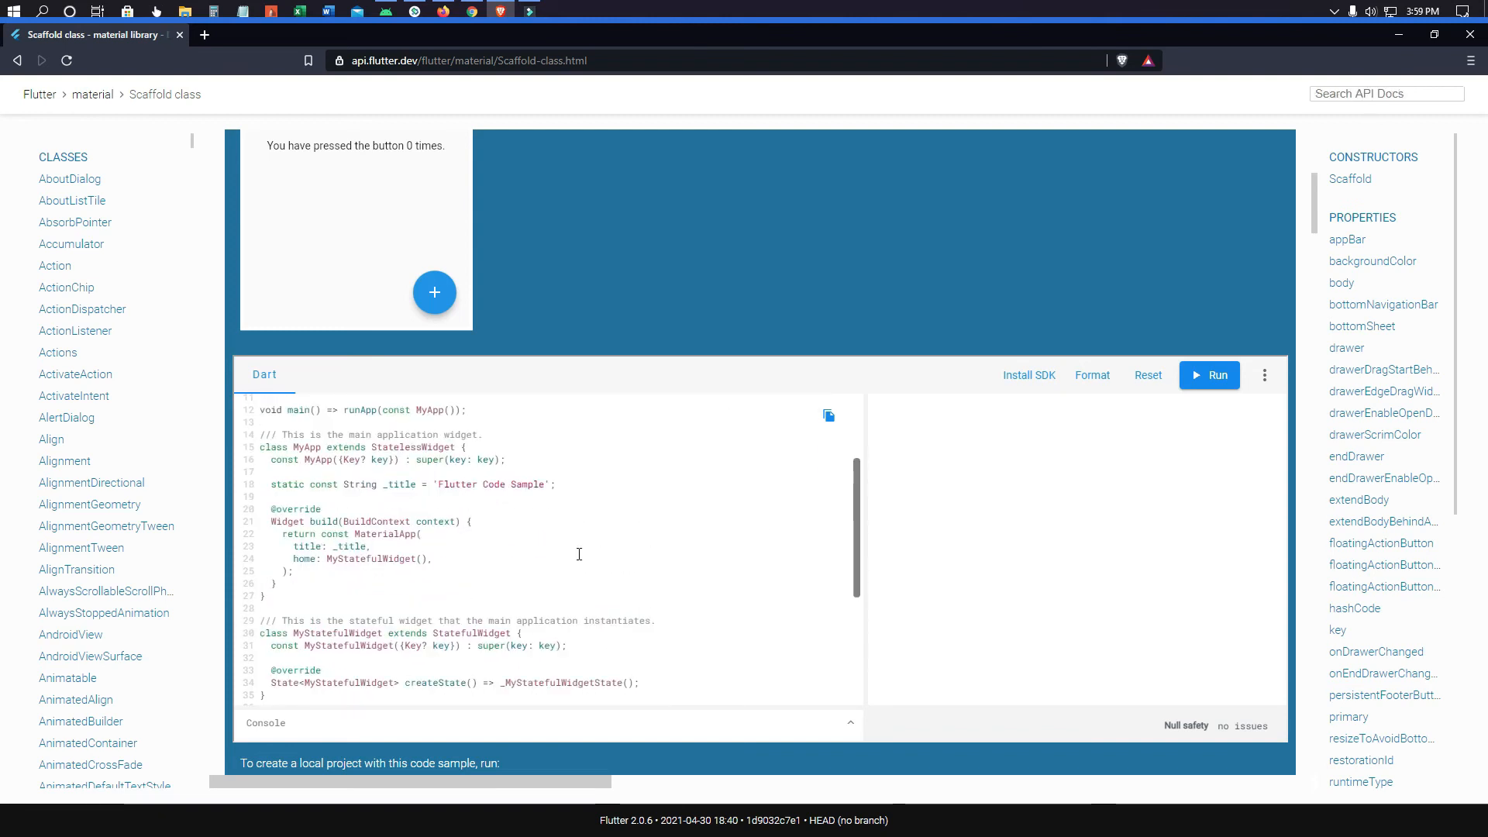